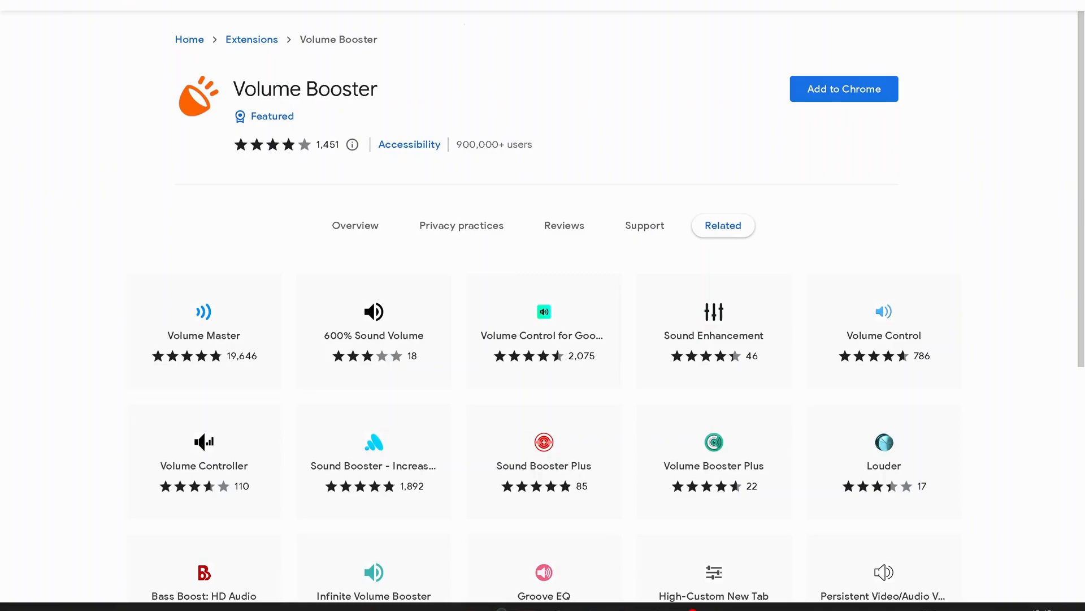
{"action": "mouse_move", "coordinate": [320, 112]}
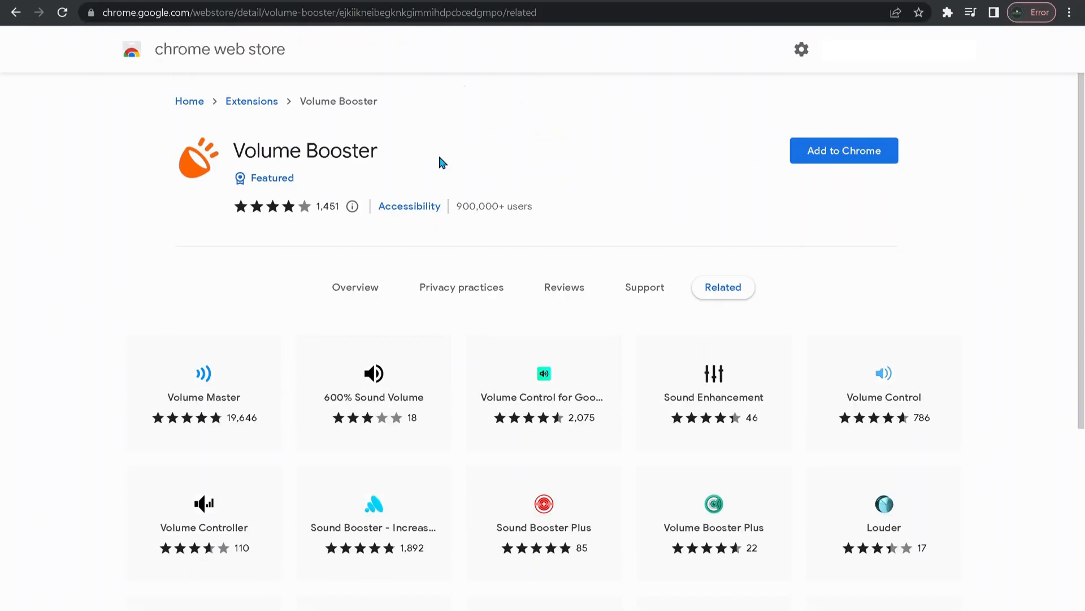
{"action": "mouse_move", "coordinate": [511, 179]}
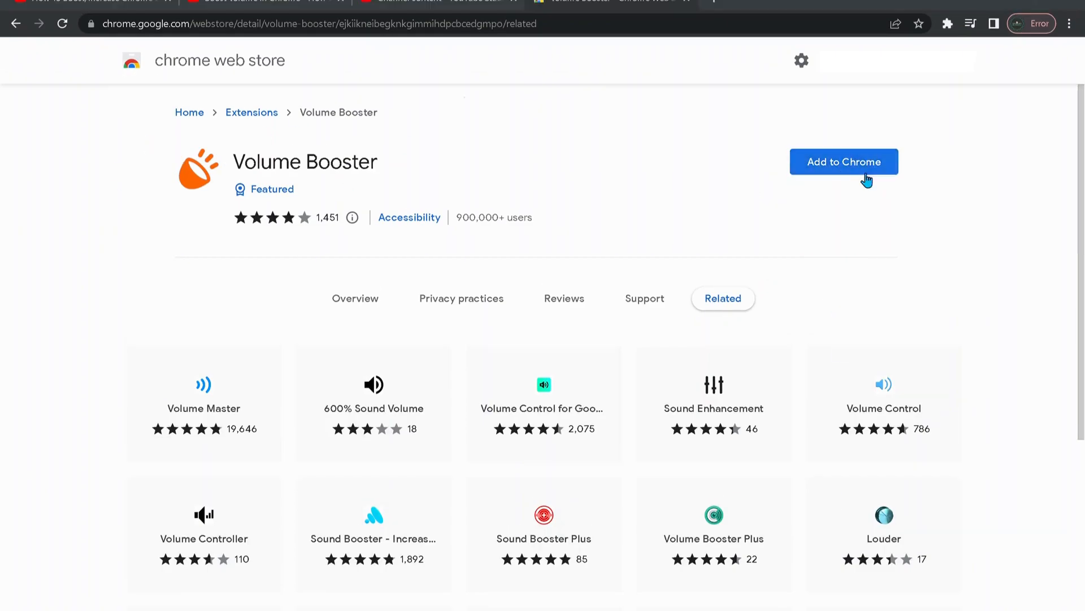
- Install Volume Booster from its Chrome Web Store listing and confirm adding it
{"action": "left_click", "coordinate": [843, 162]}
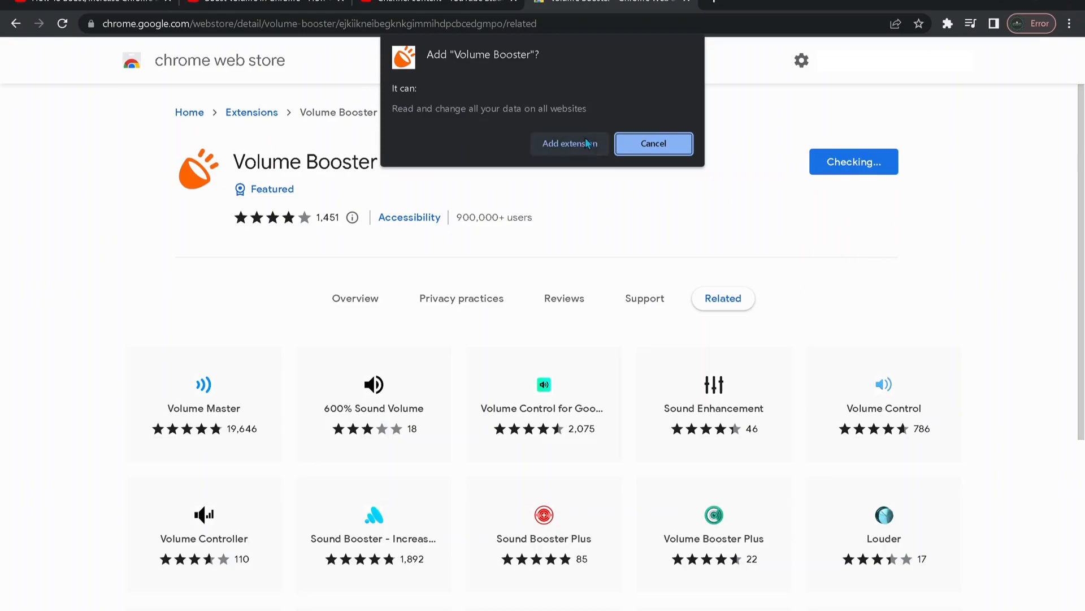
{"action": "left_click", "coordinate": [568, 143]}
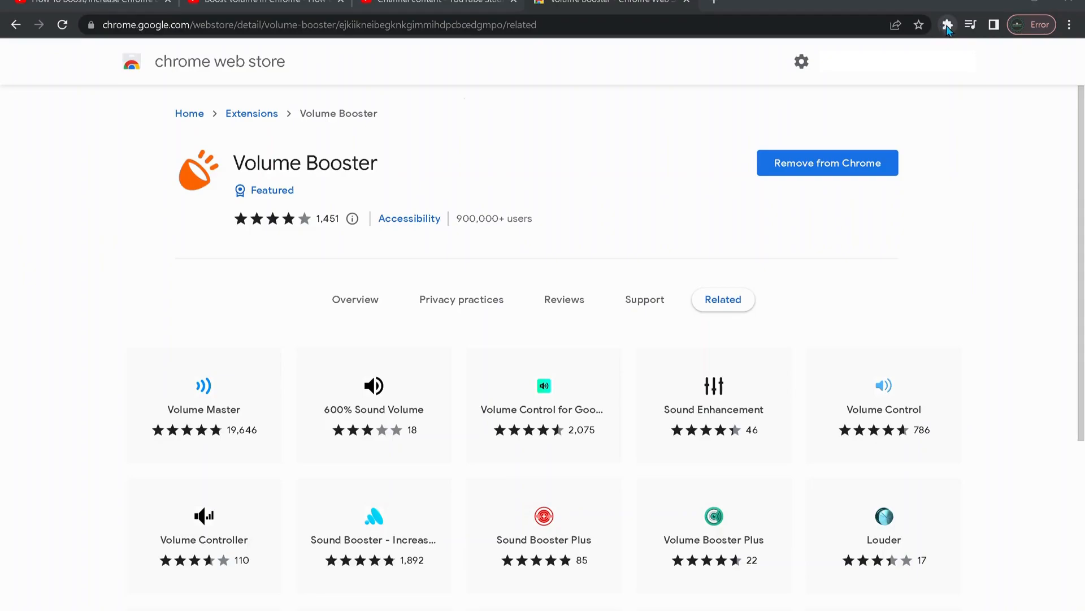
- Pin Volume Booster to the toolbar and drag its boost slider past the midpoint
{"action": "left_click", "coordinate": [948, 25]}
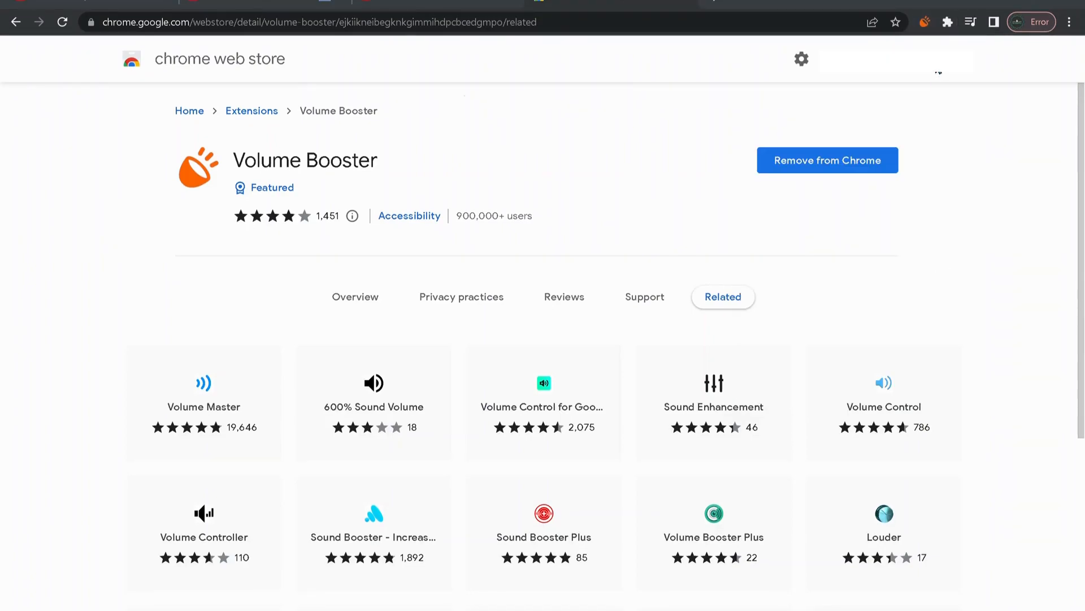
{"action": "left_click", "coordinate": [924, 23]}
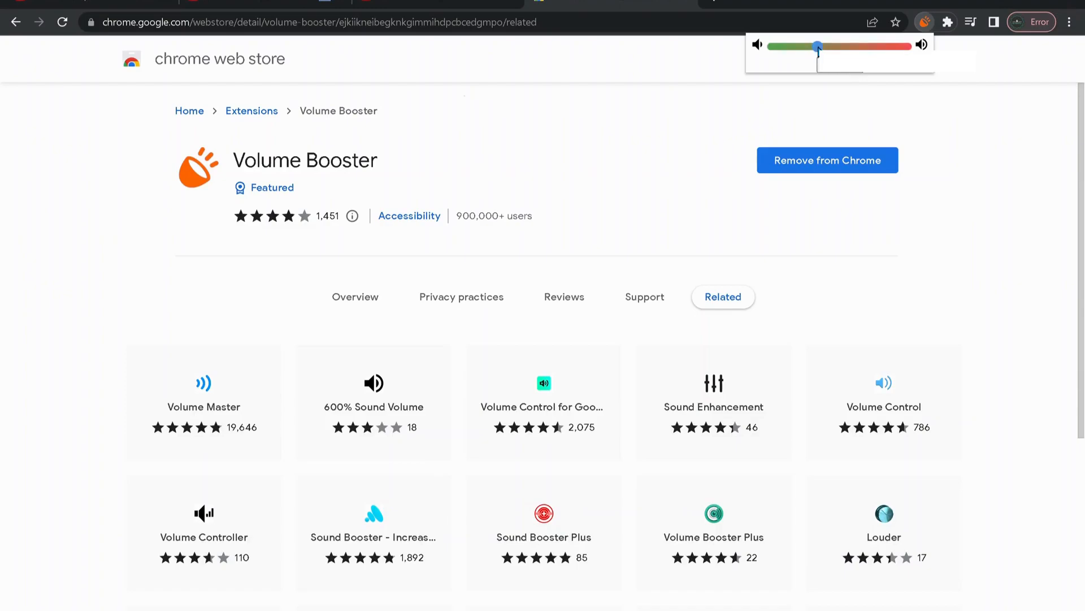
{"action": "left_click_drag", "start_coordinate": [817, 46], "coordinate": [854, 45]}
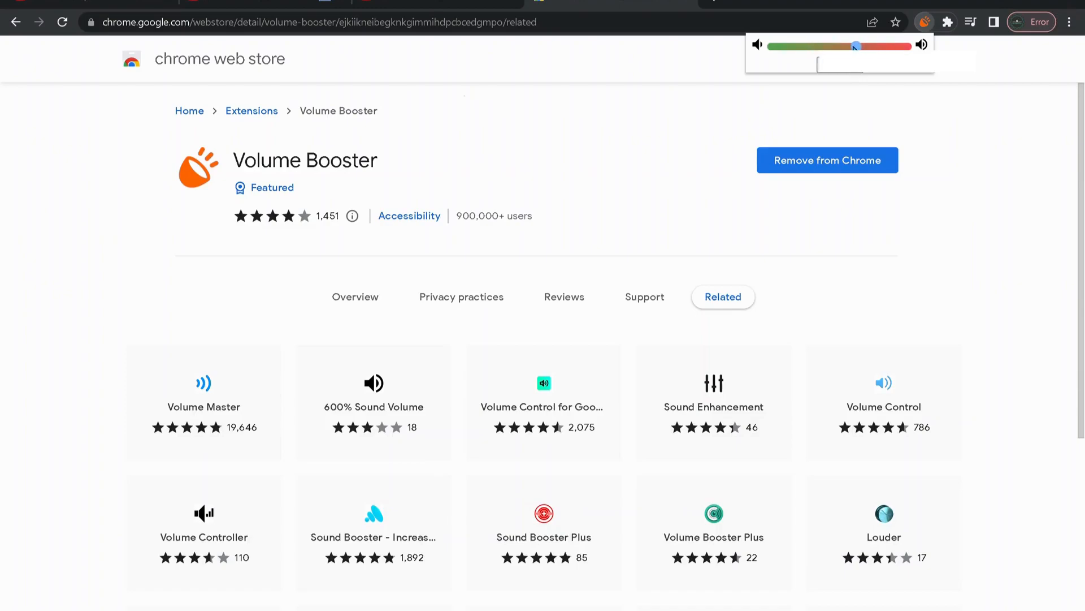
{"action": "left_click_drag", "start_coordinate": [855, 45], "coordinate": [807, 46]}
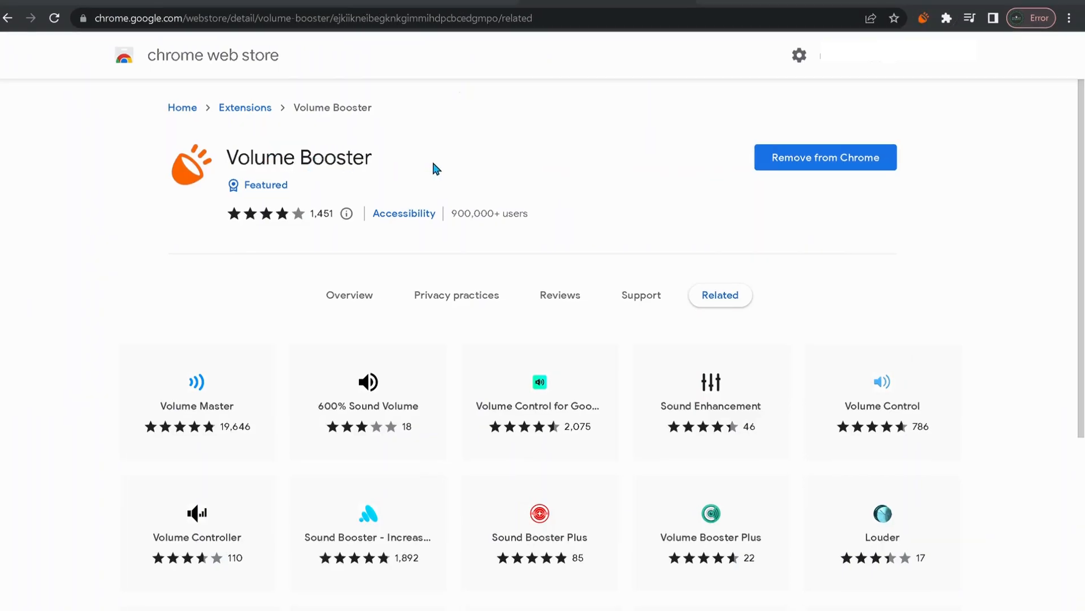
{"action": "mouse_move", "coordinate": [651, 134]}
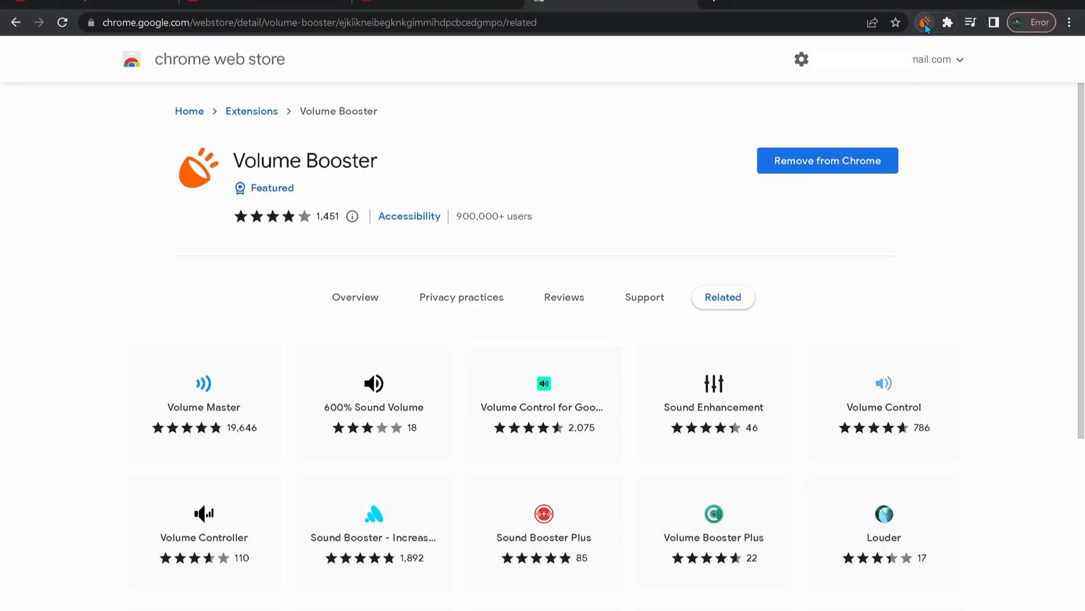
- Manage Volume Booster from its toolbar icon and switch it off, then back on
{"action": "right_click", "coordinate": [925, 23]}
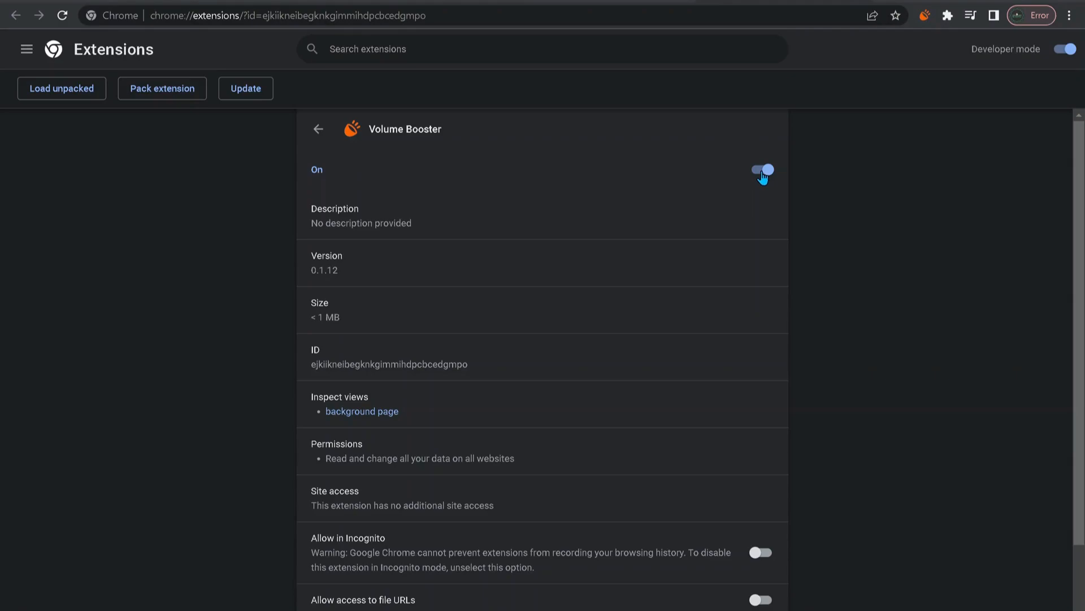
{"action": "left_click", "coordinate": [760, 170]}
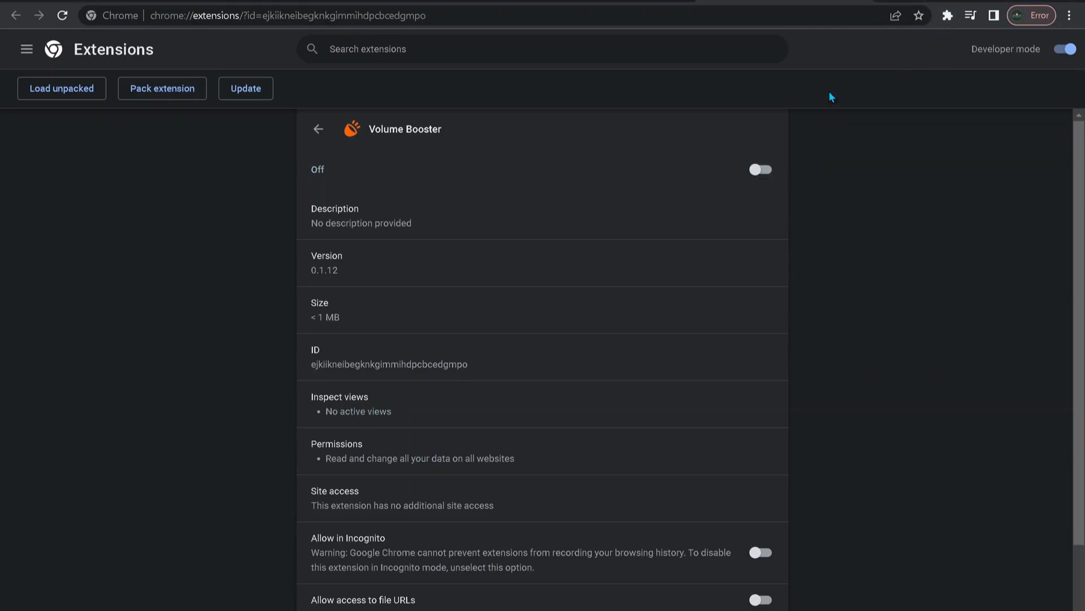
{"action": "left_click", "coordinate": [759, 170]}
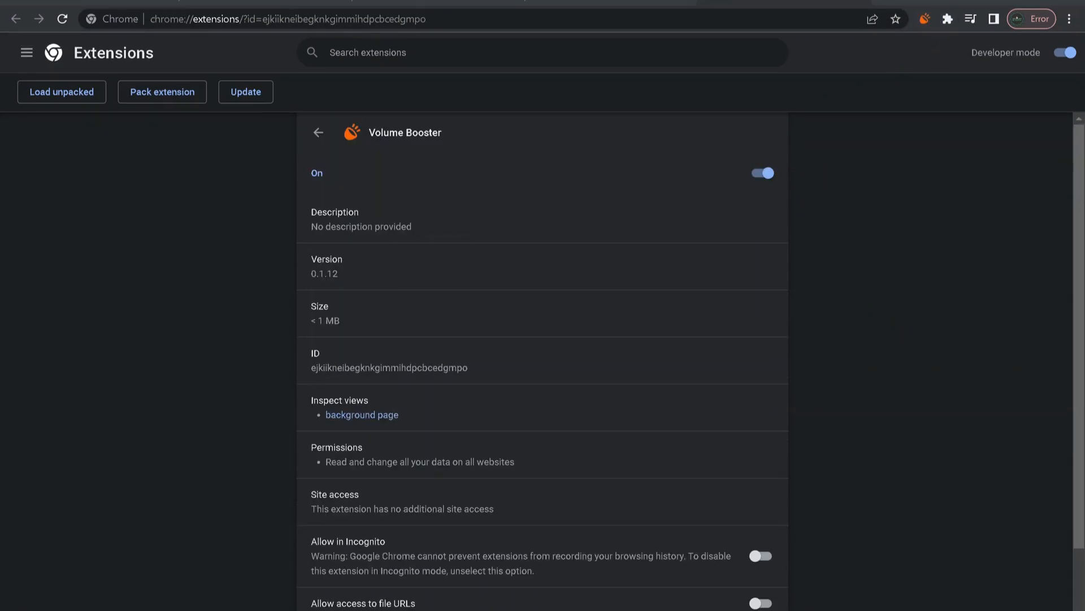